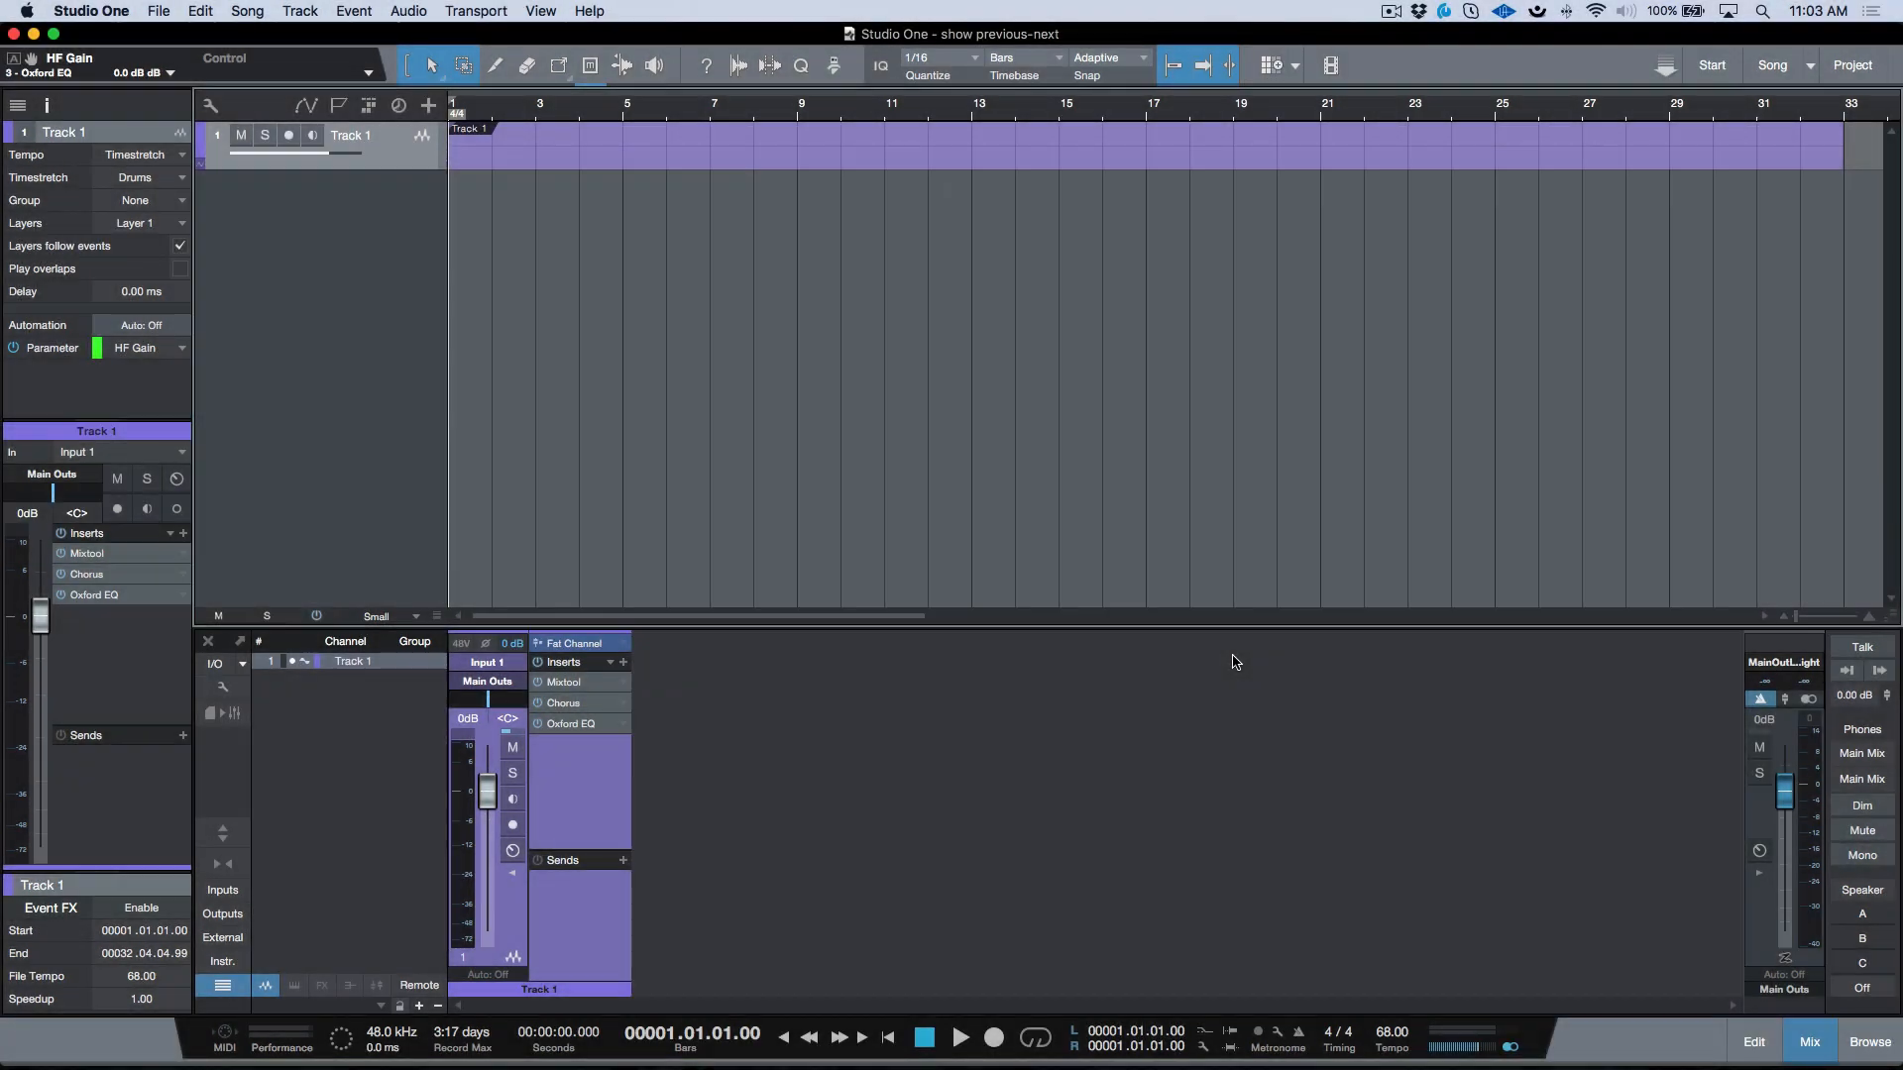
pyautogui.moveTo(1231, 662)
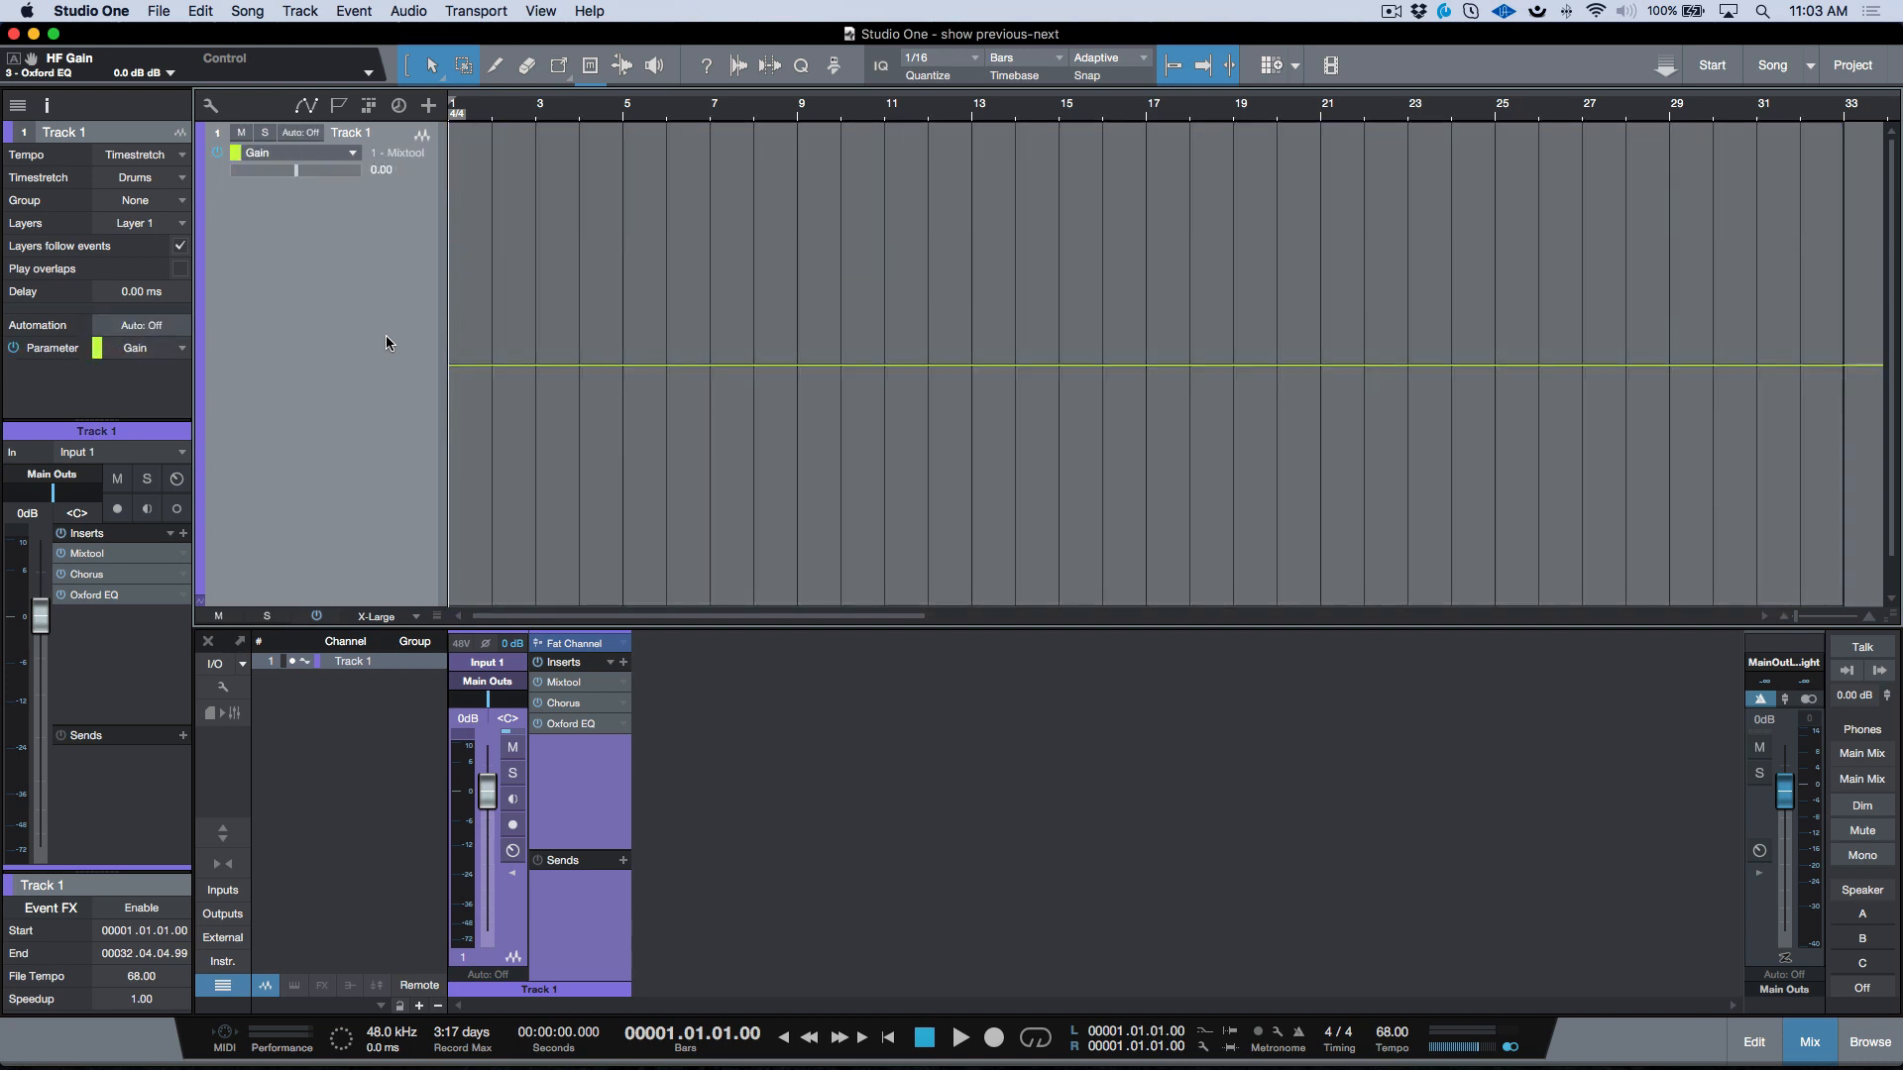
# Review the Next/Previous Parameter shortcuts (H, Shift+H) in Keyboard Shortcuts preferences and cancel without changes.
pyautogui.click(82, 9)
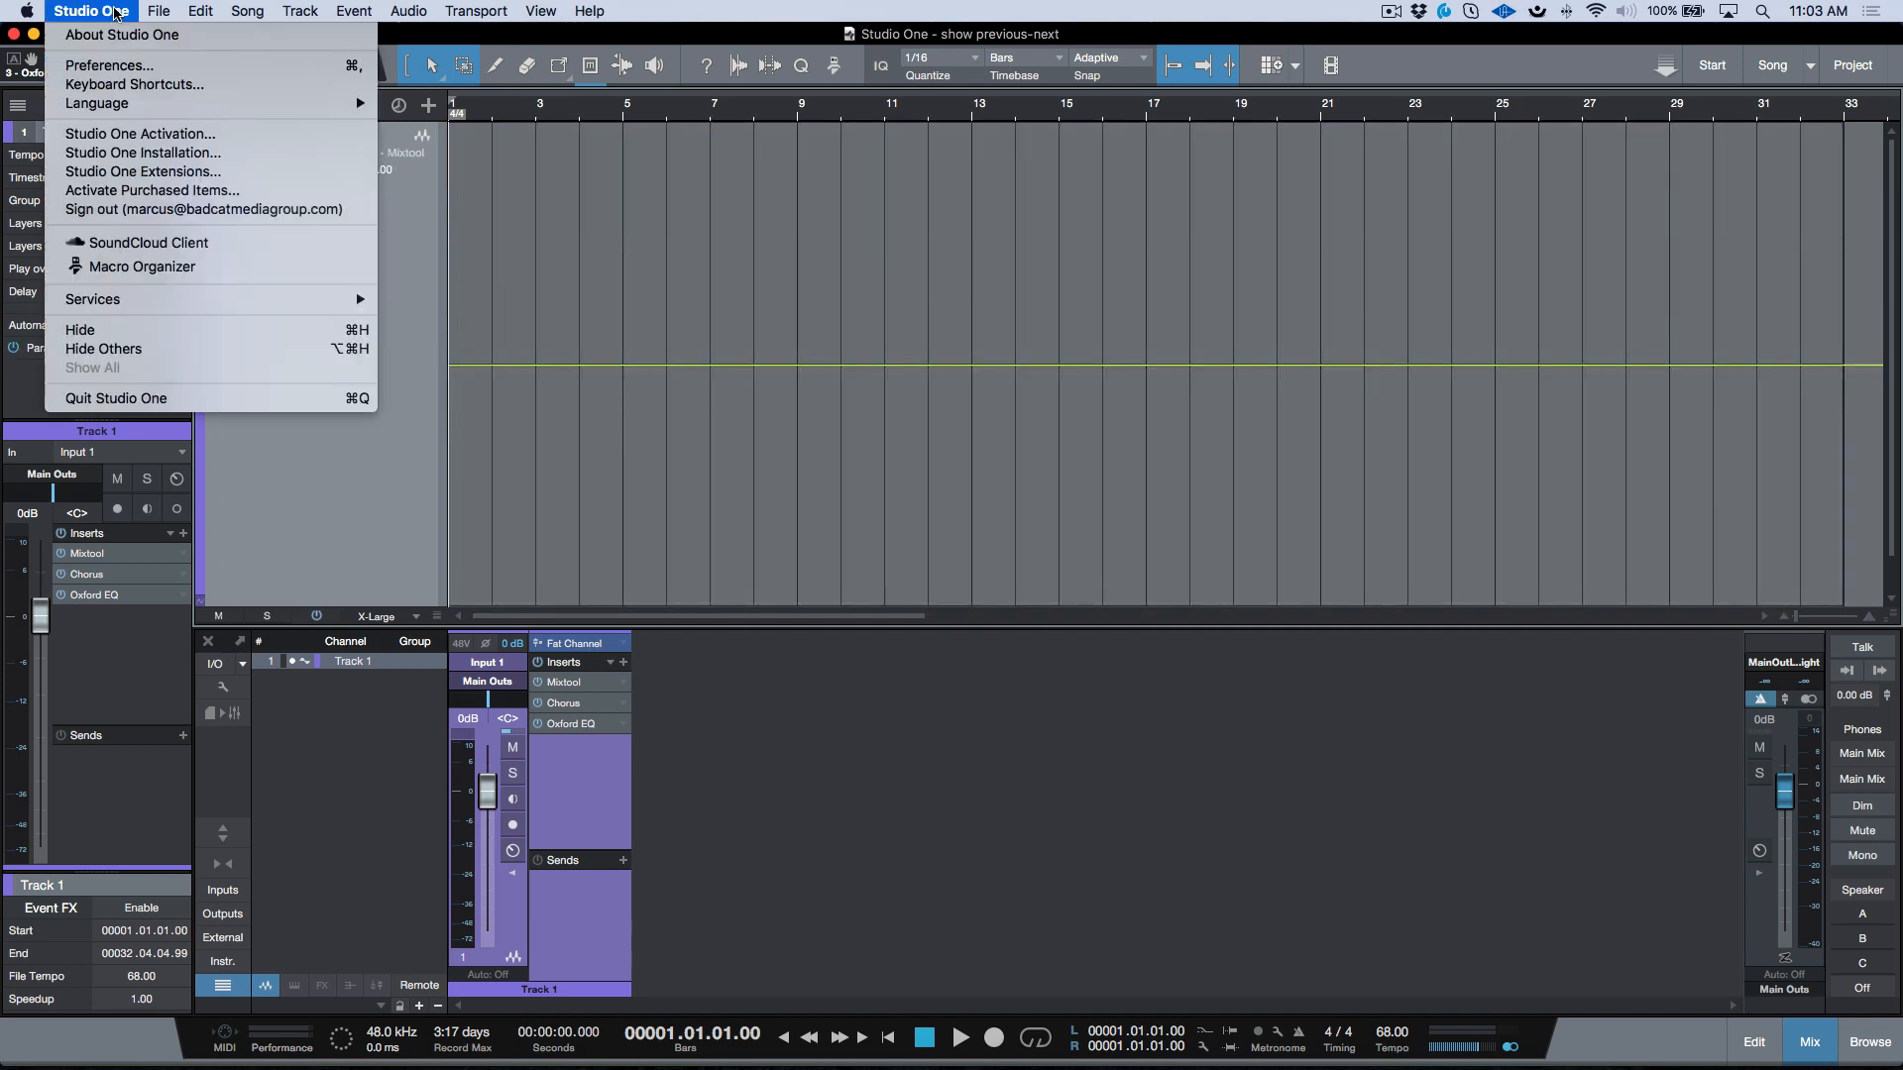
pyautogui.click(133, 83)
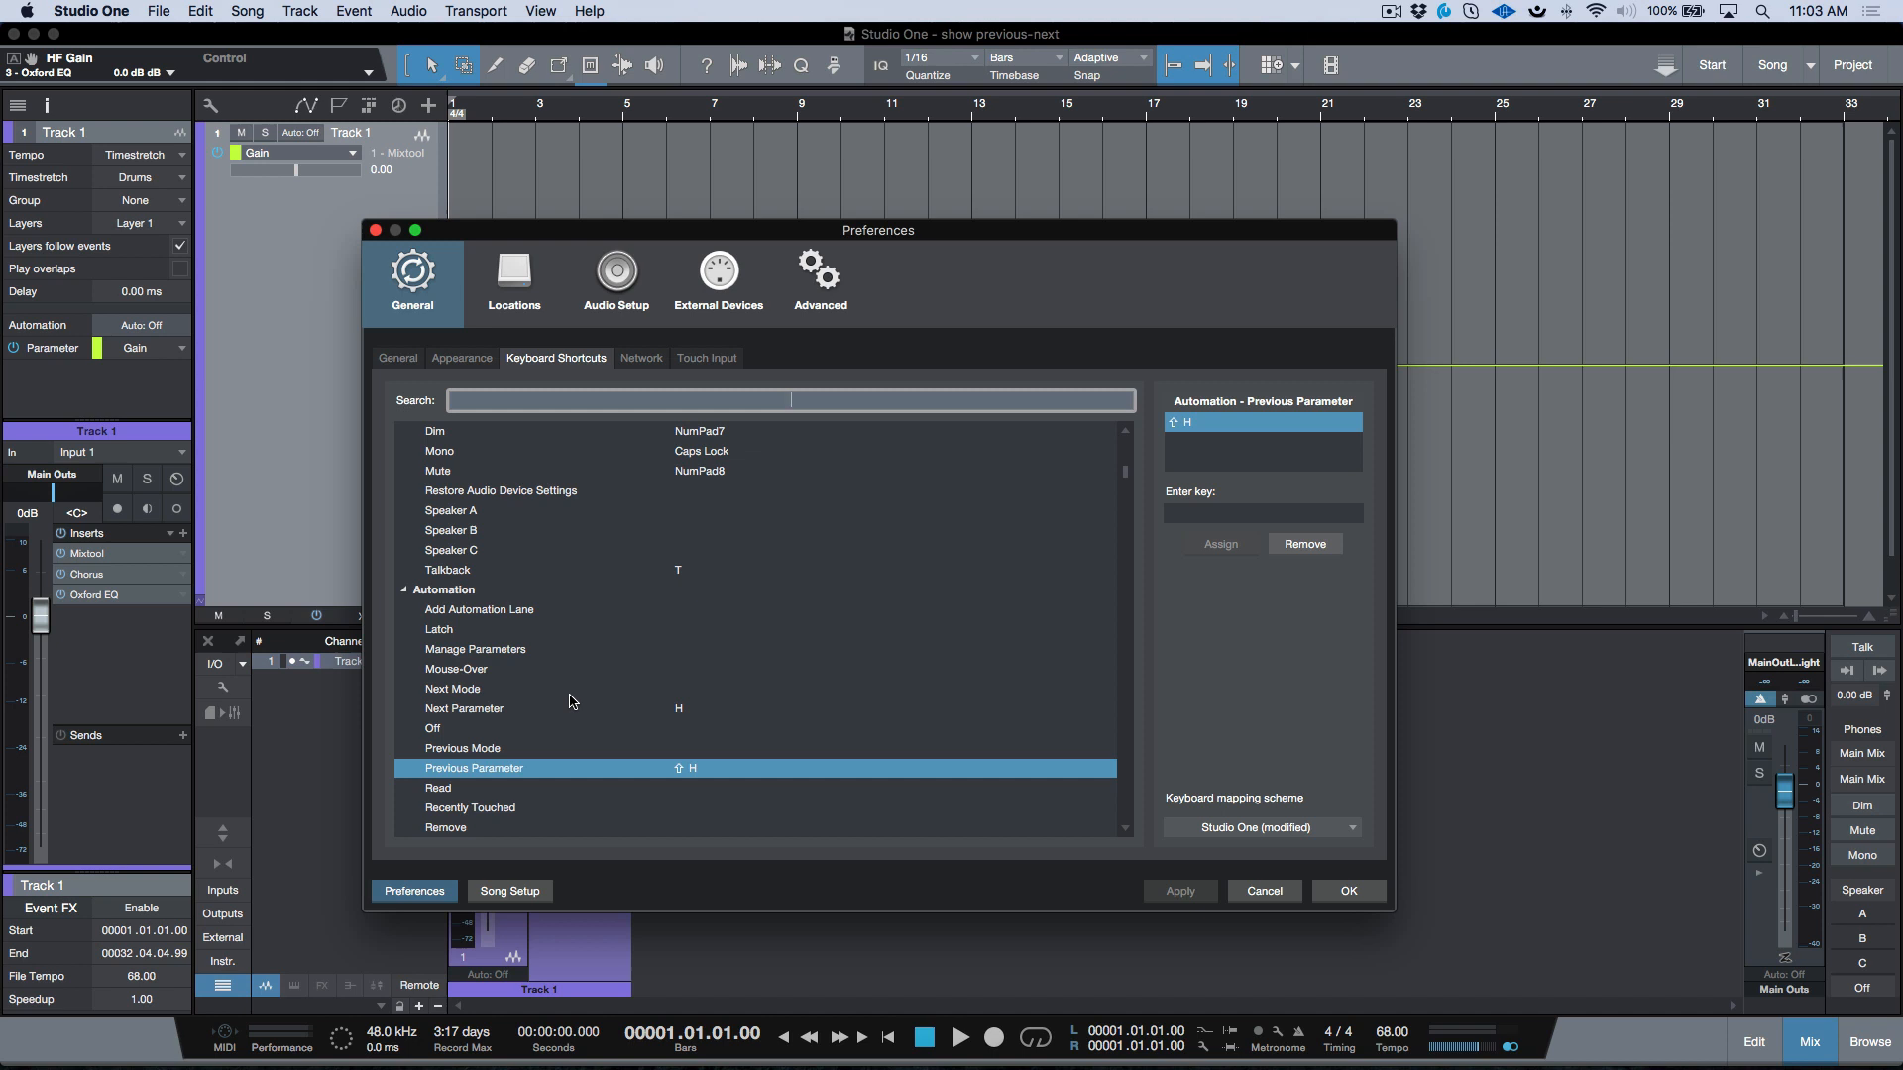
pyautogui.moveTo(571, 714)
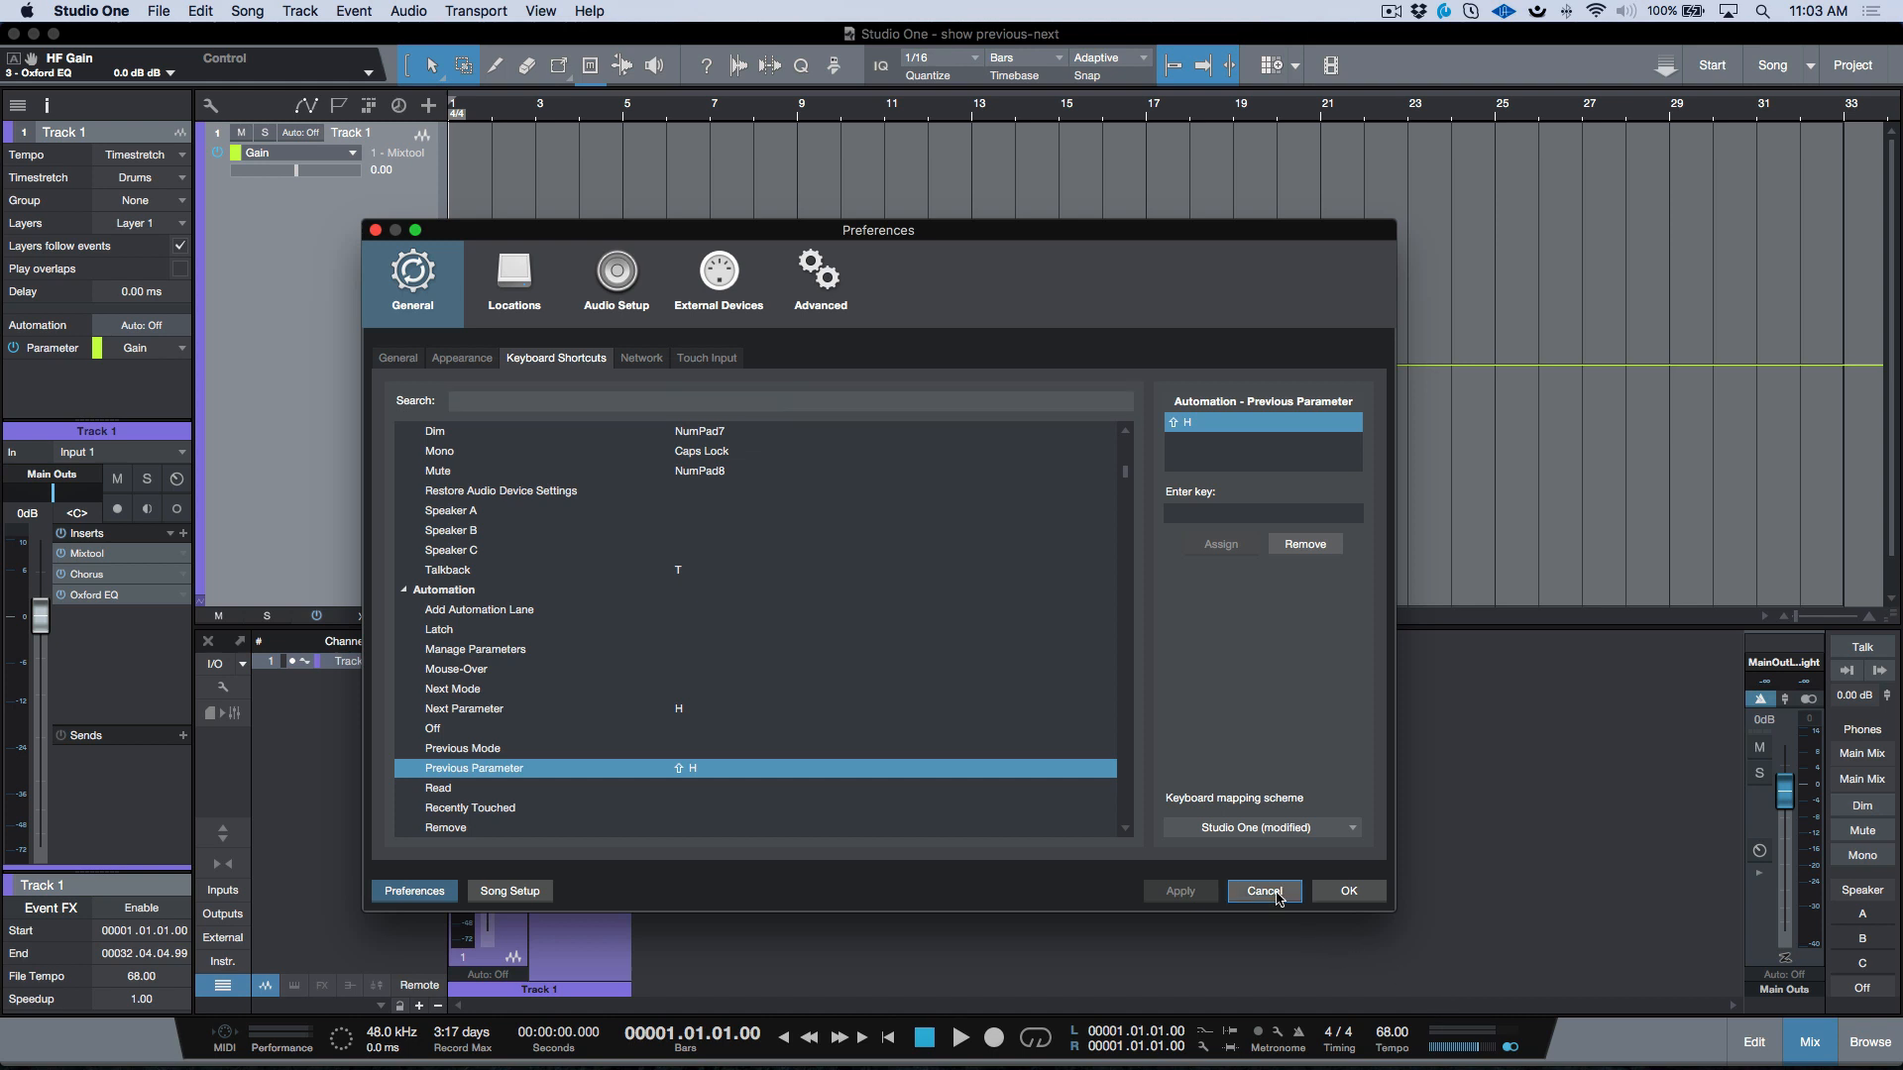
pyautogui.click(1263, 890)
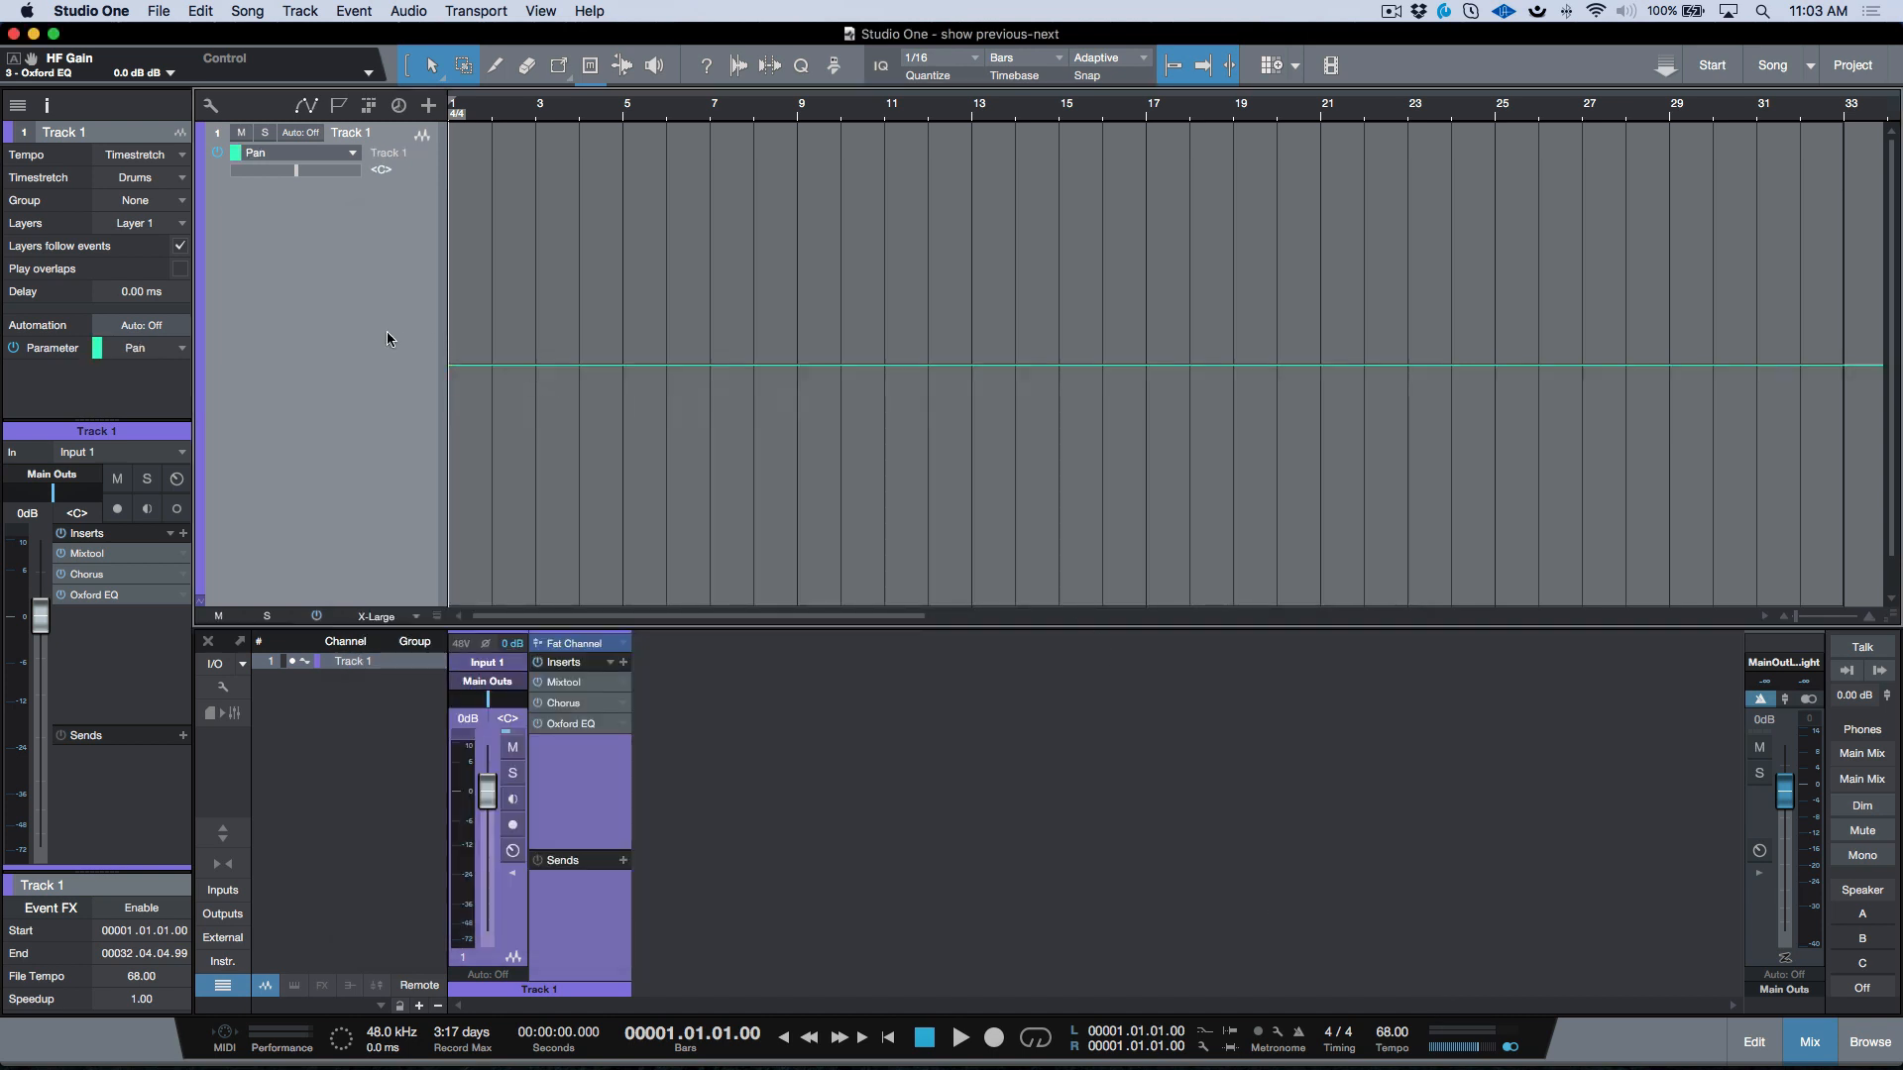